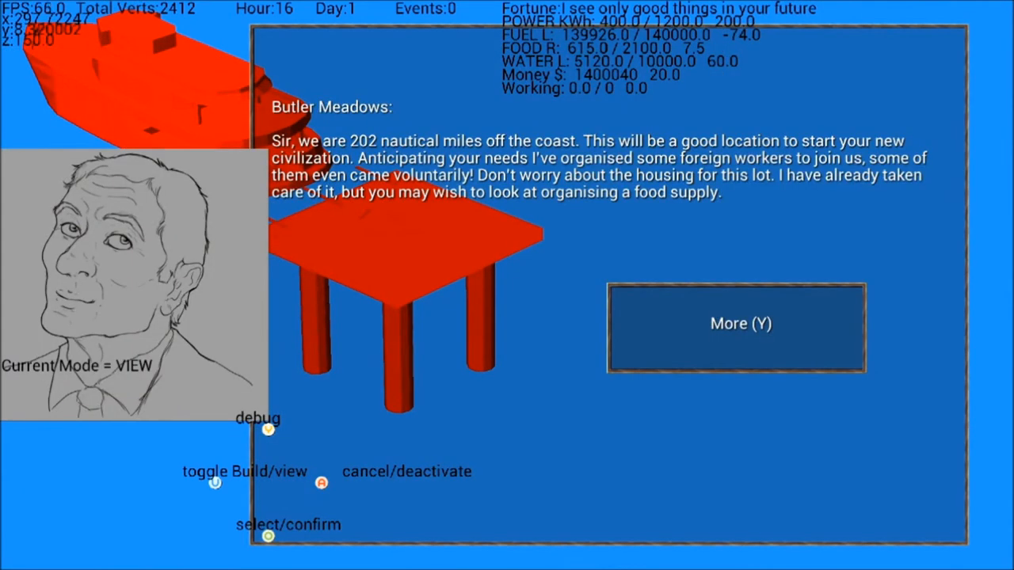
# - Advance the butler's dialogue to his raw materials cache and $400,000 transfer message
pyautogui.click(737, 323)
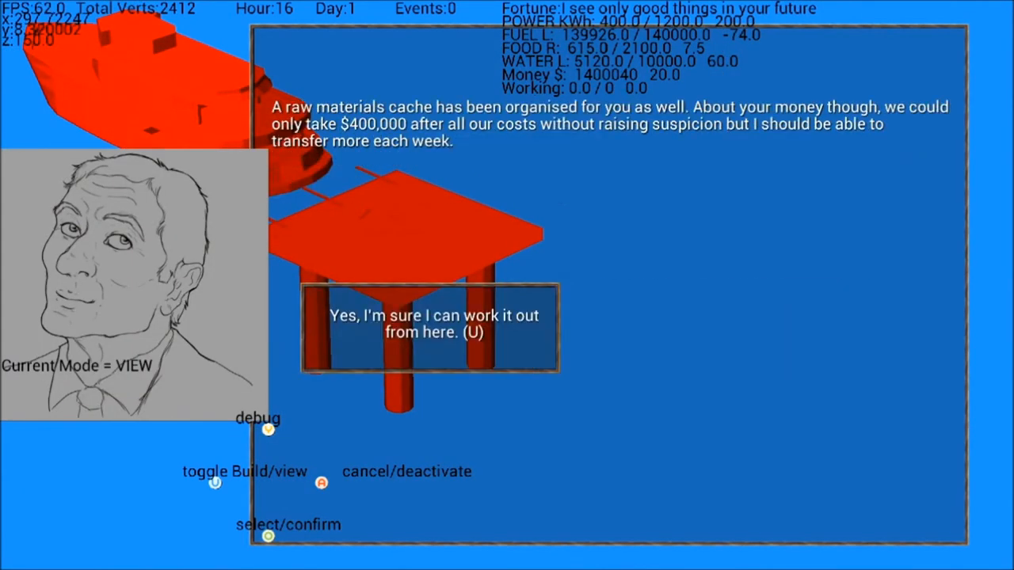